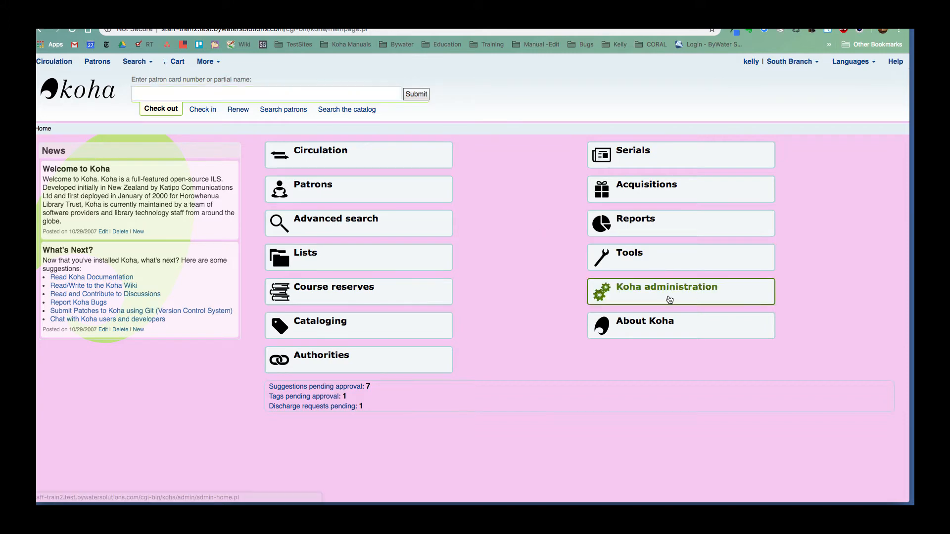
# Step: Search the global system preferences for 'selfcheck' from Koha administration
pyautogui.click(666, 287)
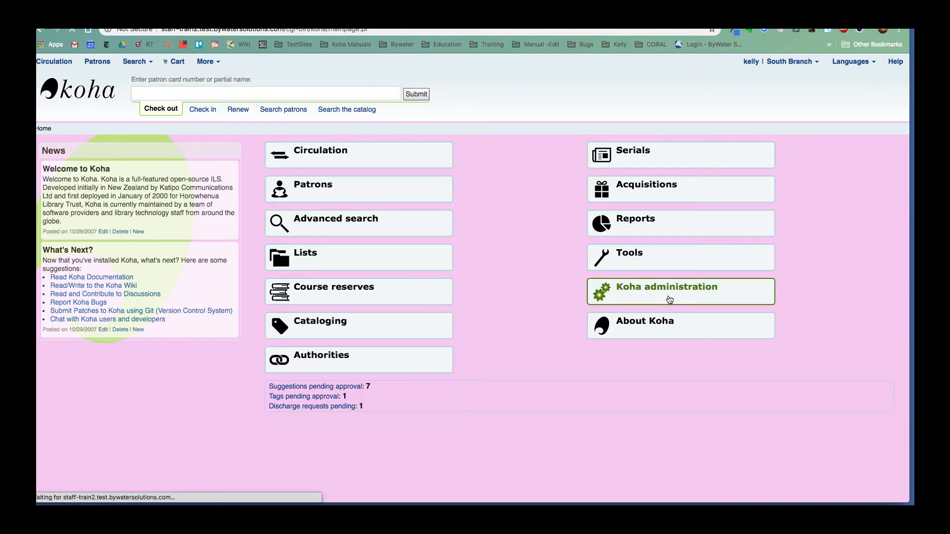
pyautogui.click(666, 286)
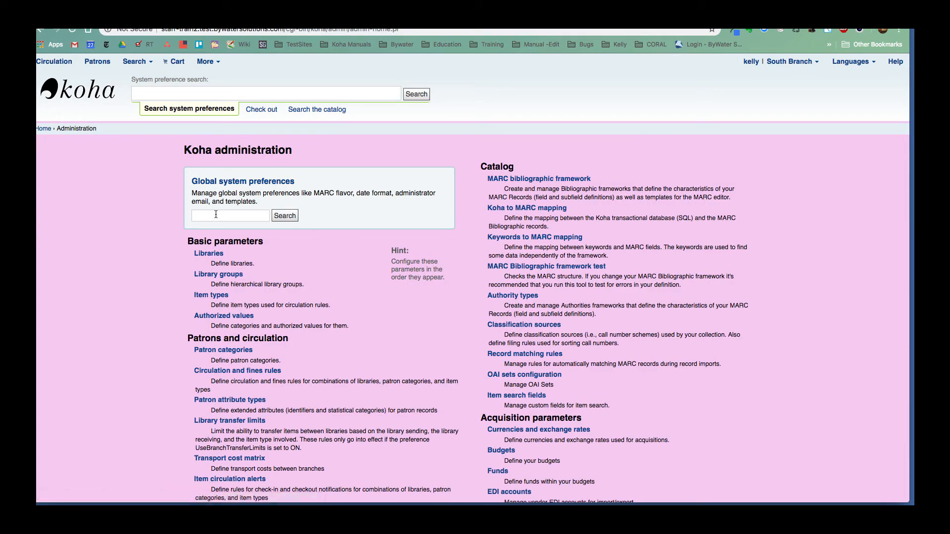
pyautogui.write('self')
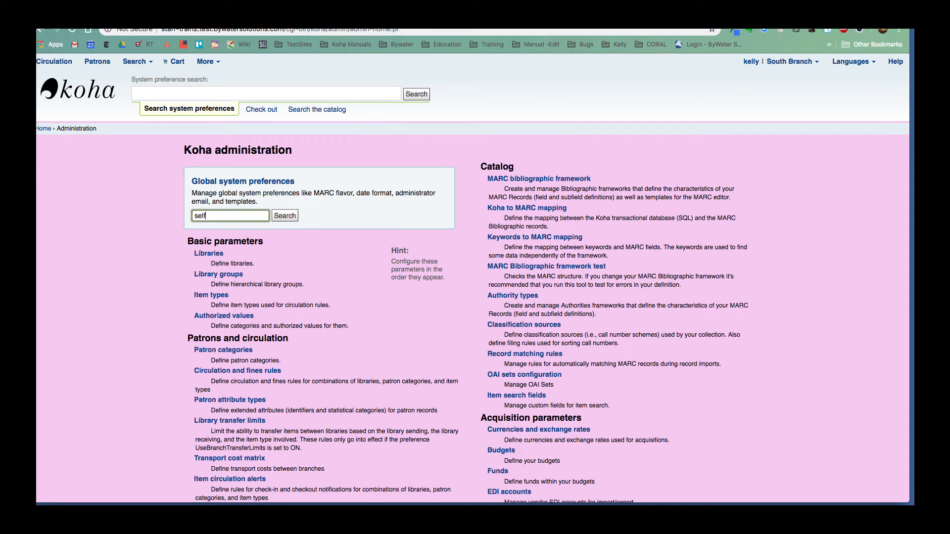
pyautogui.write('check')
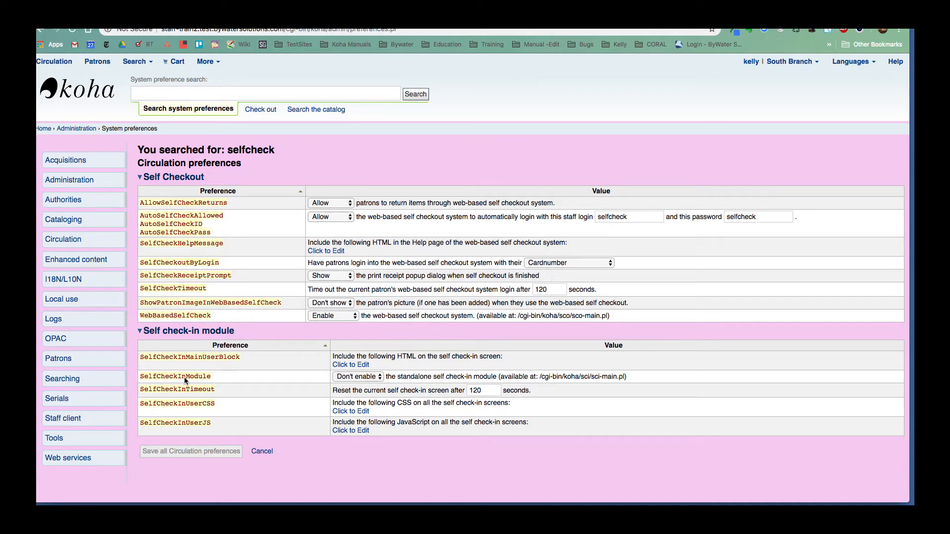
# Step: Change the SelfCheckInModule preference from Don't enable to Enable
pyautogui.doubleClick(175, 376)
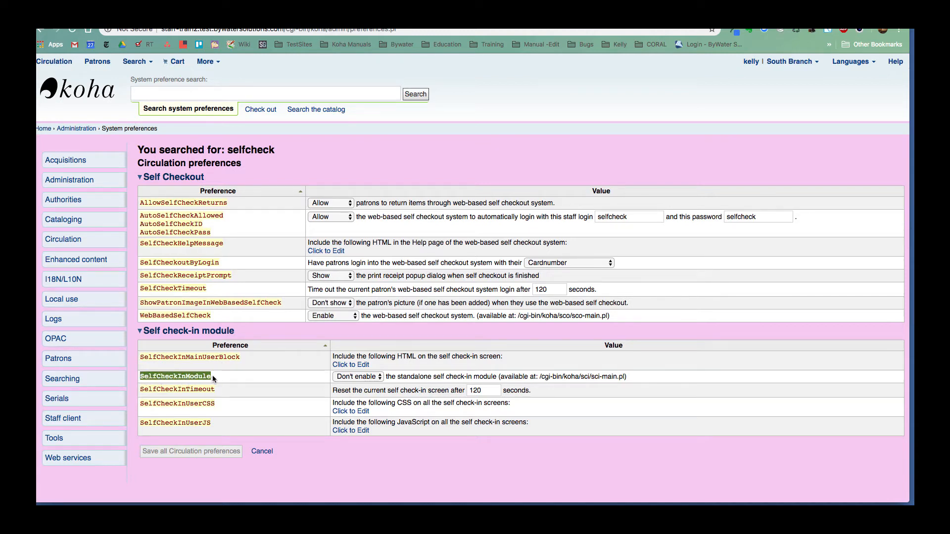
pyautogui.click(358, 376)
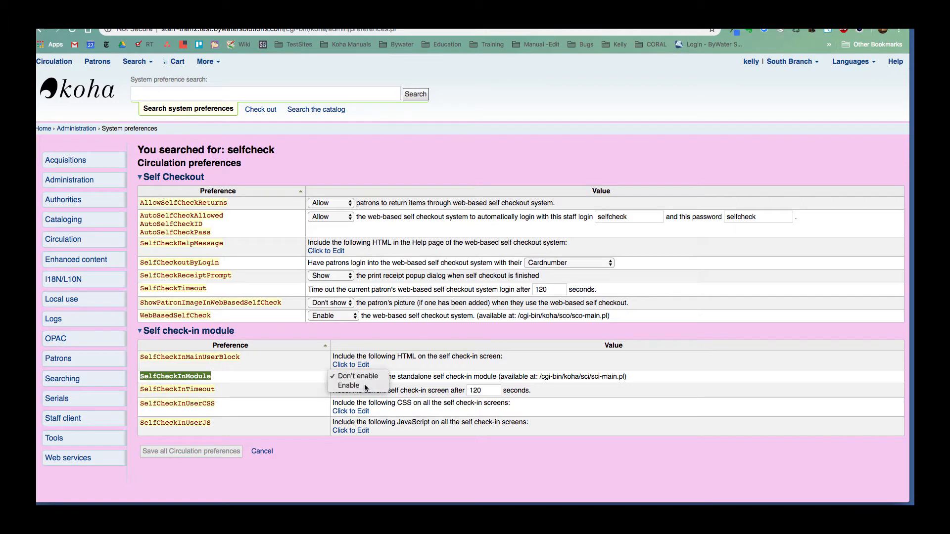
pyautogui.click(348, 385)
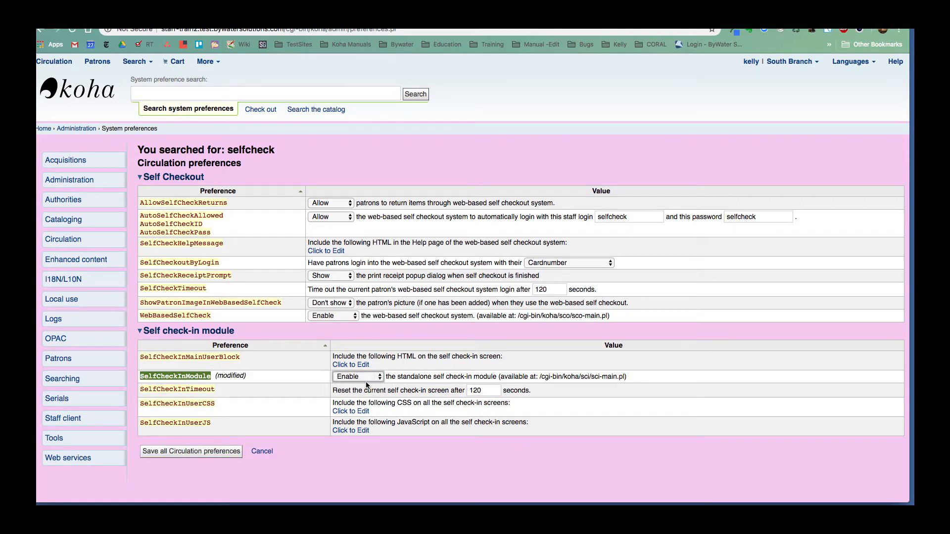
pyautogui.moveTo(542, 375)
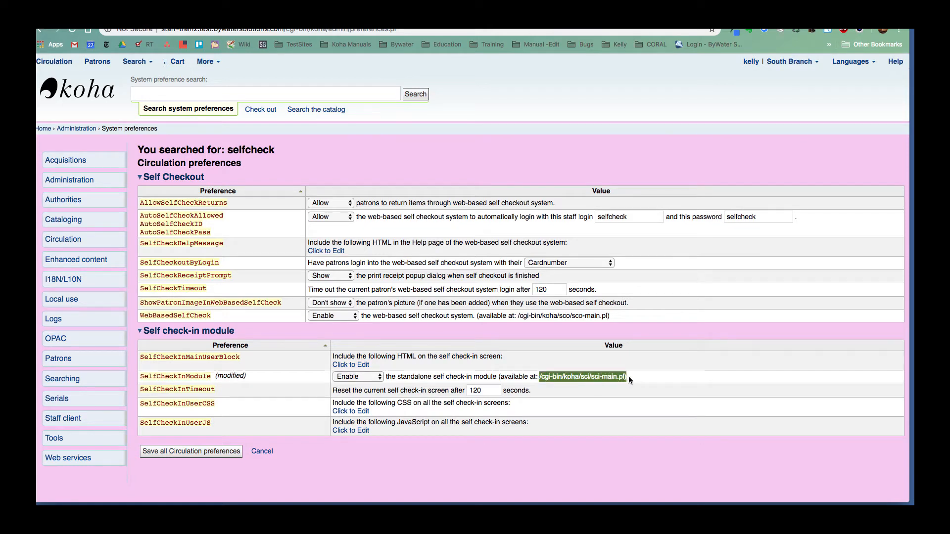
pyautogui.moveTo(637, 373)
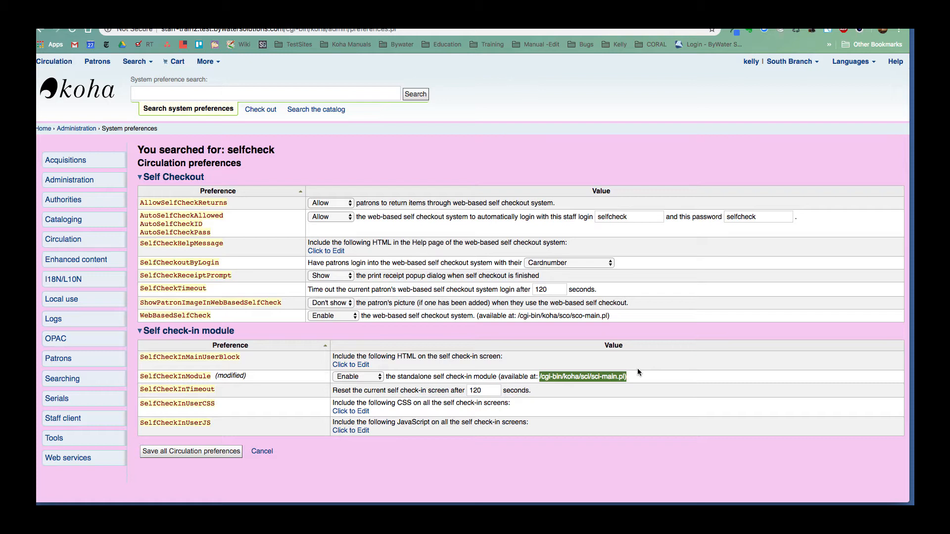
pyautogui.moveTo(211, 370)
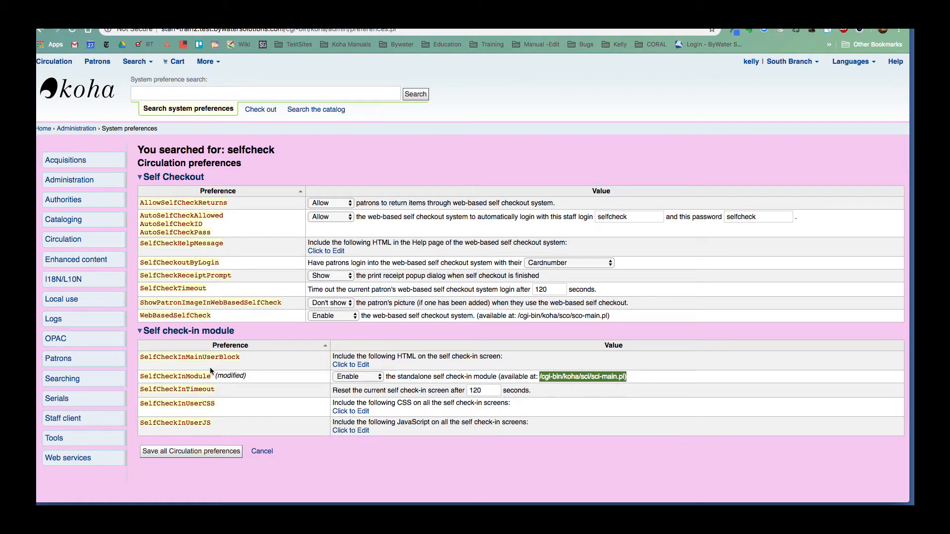
pyautogui.moveTo(195, 354)
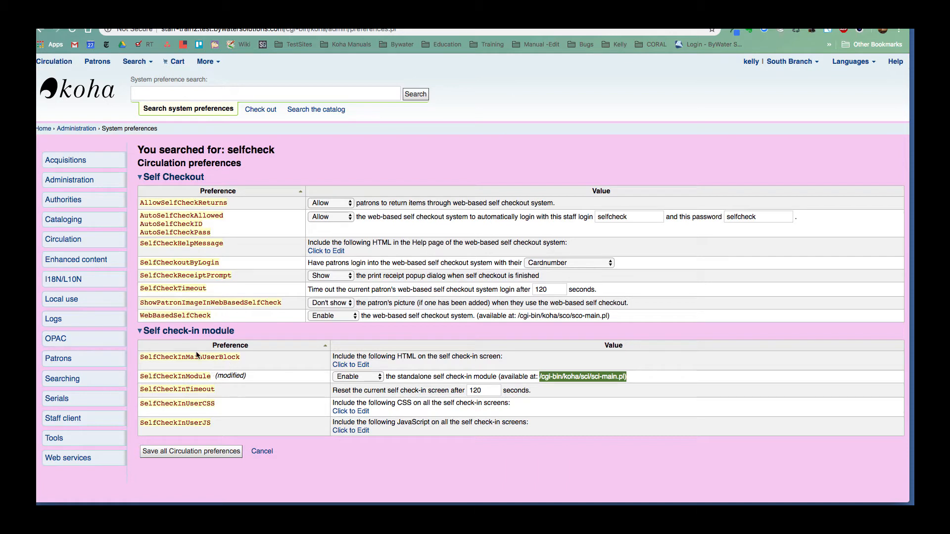
pyautogui.moveTo(147, 360)
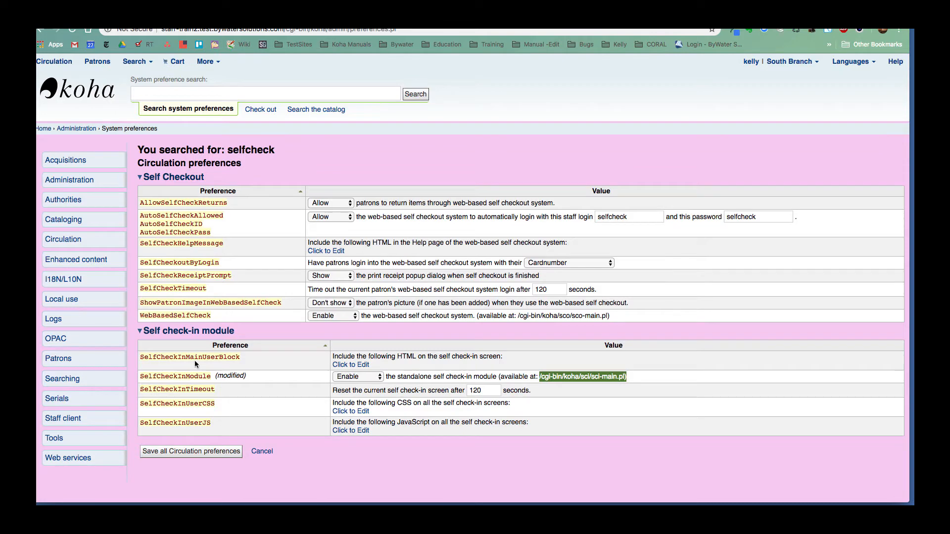
pyautogui.moveTo(350, 364)
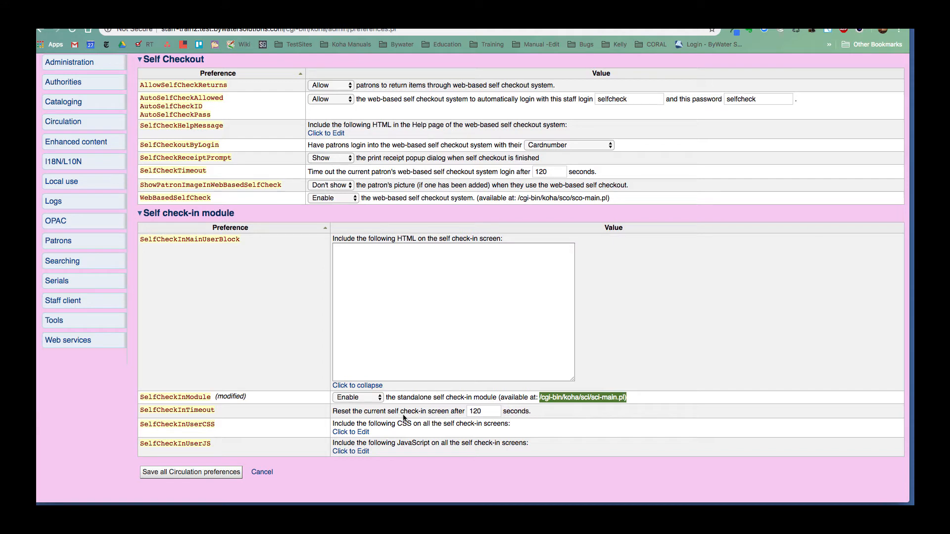
pyautogui.moveTo(437, 421)
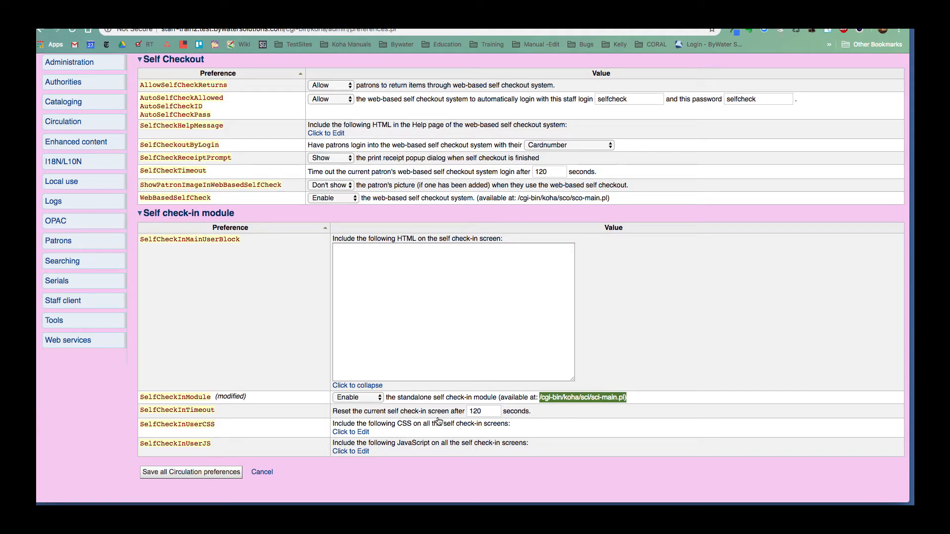
pyautogui.moveTo(187, 429)
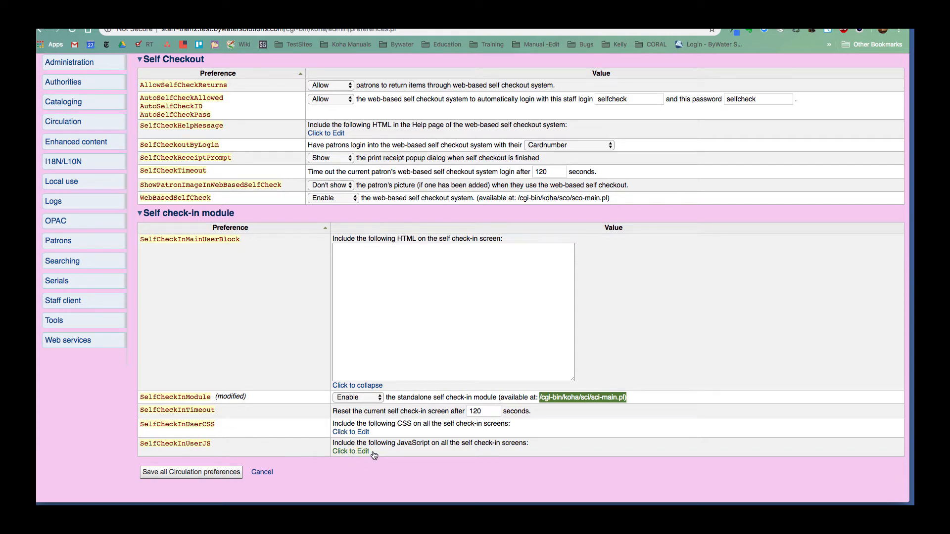
# Step: Save all Circulation preferences and select the sci-main.pl self check-in URL
pyautogui.click(350, 451)
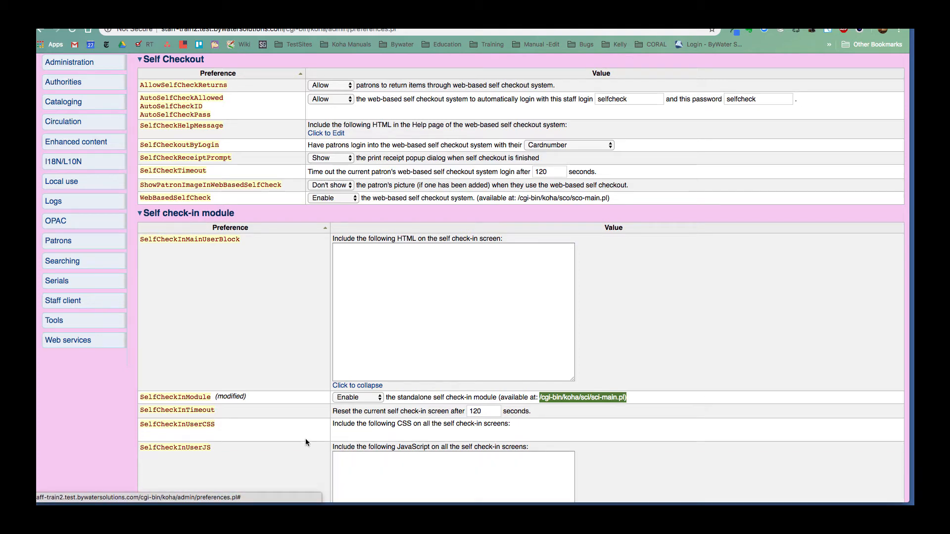
pyautogui.scroll(-3)
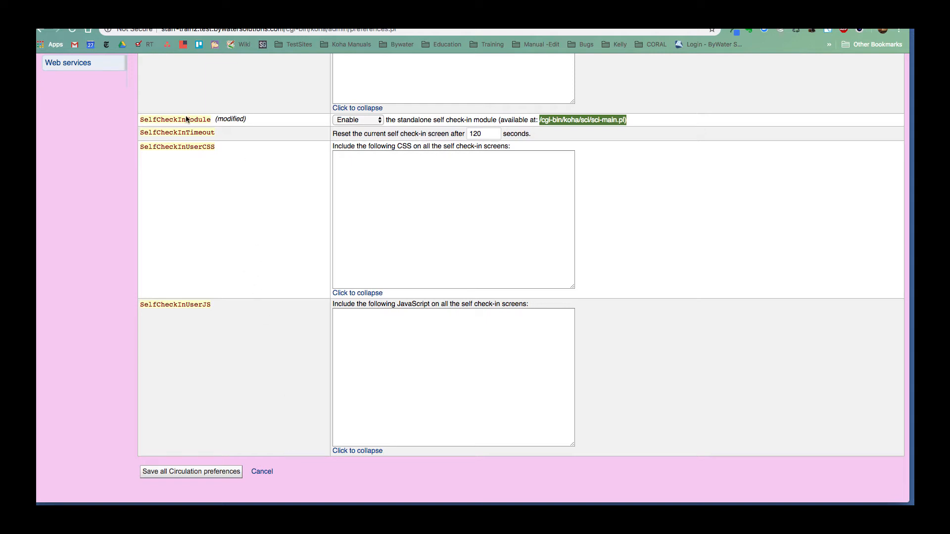
pyautogui.moveTo(219, 480)
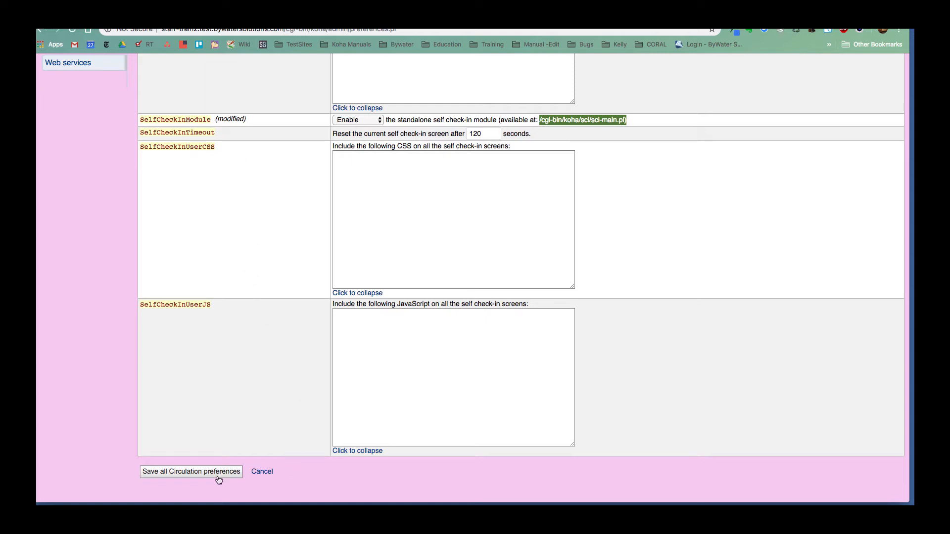
pyautogui.click(191, 472)
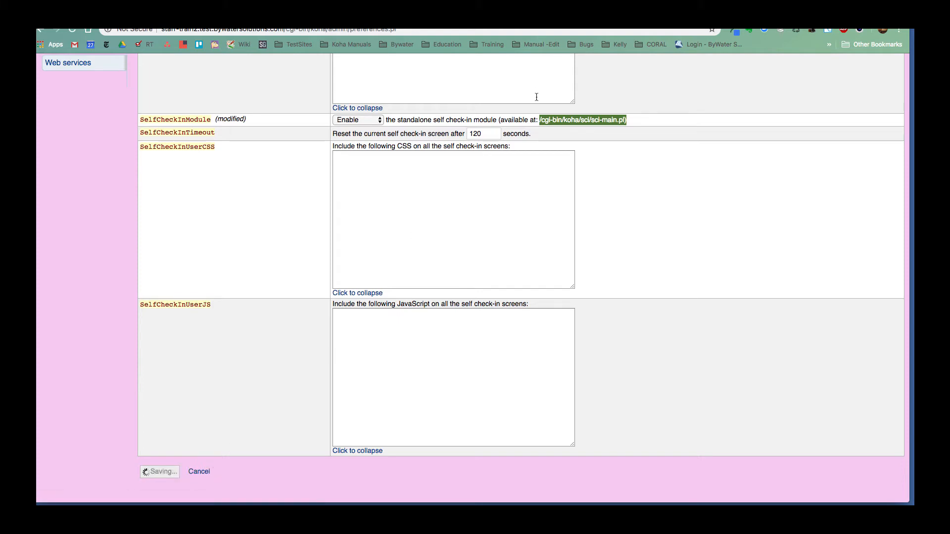
pyautogui.click(160, 472)
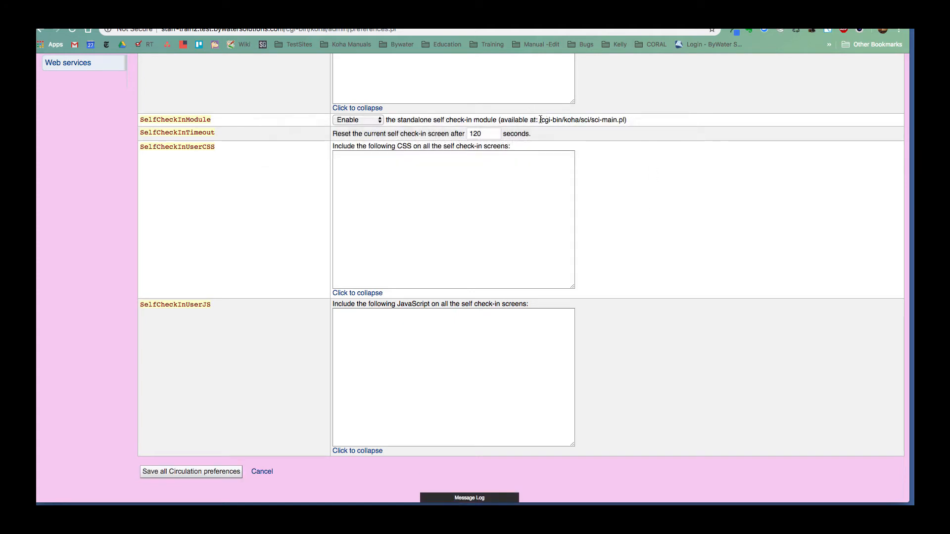
pyautogui.doubleClick(582, 120)
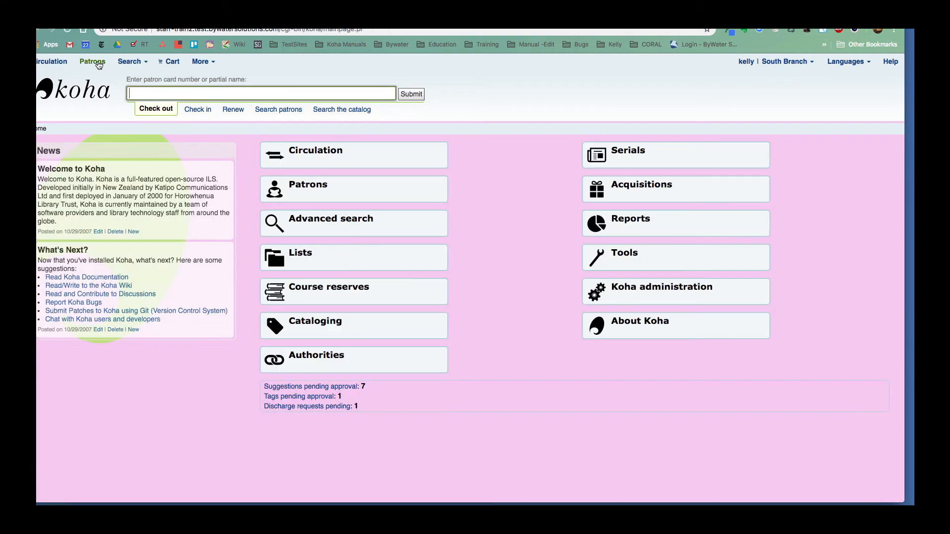
# Step: Filter patrons to the Library Staff category and open the 'test, public' record
pyautogui.click(92, 61)
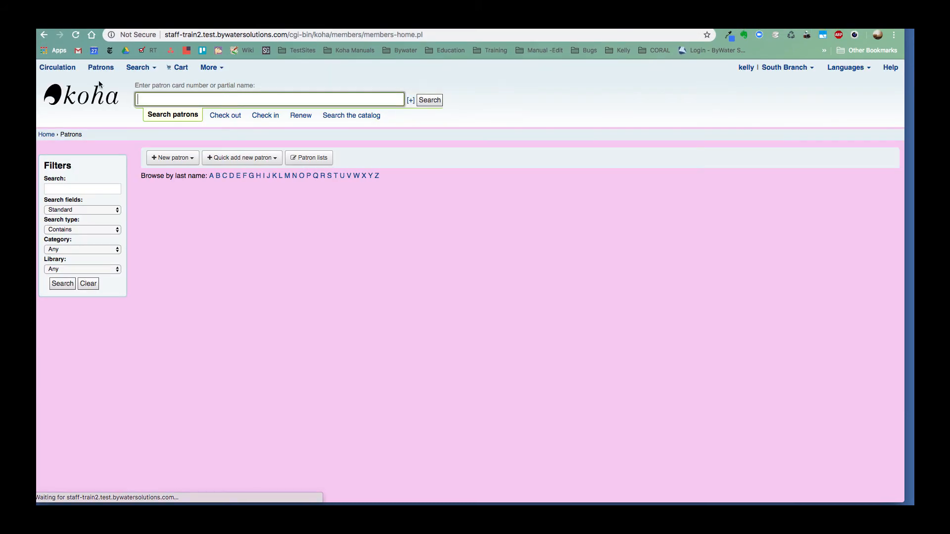
pyautogui.click(82, 248)
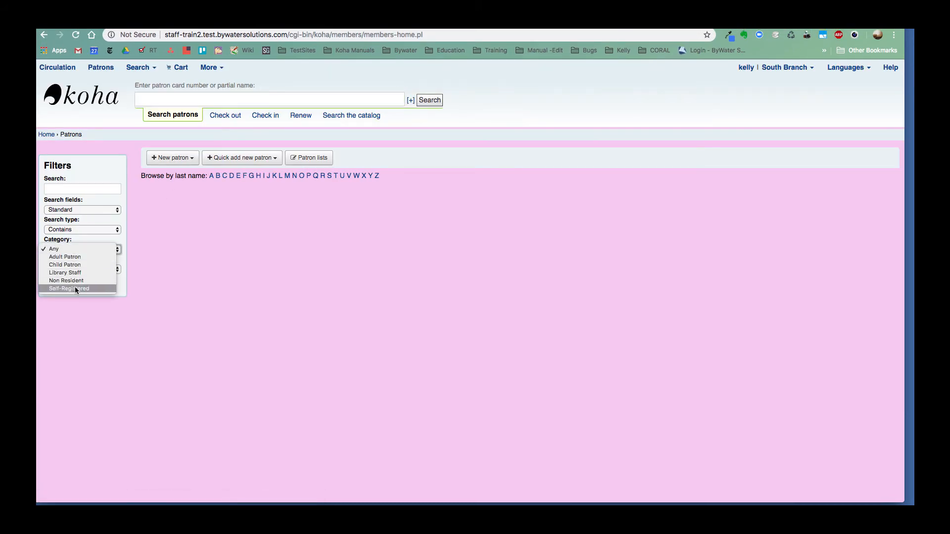
pyautogui.click(65, 272)
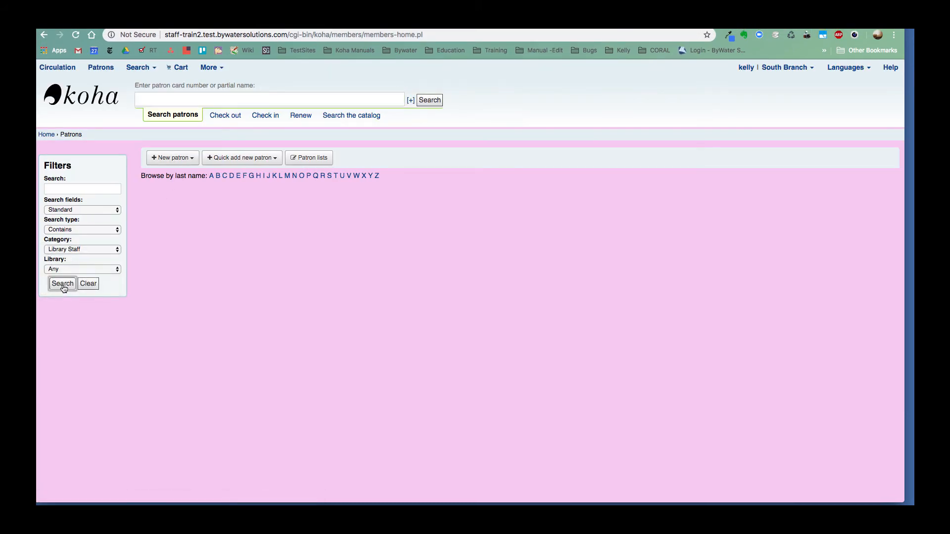
pyautogui.click(62, 283)
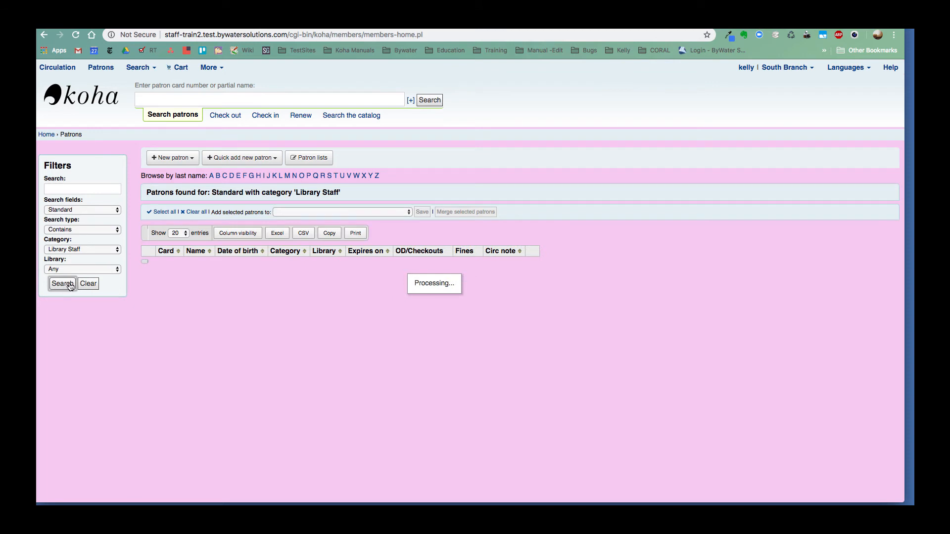
pyautogui.click(62, 284)
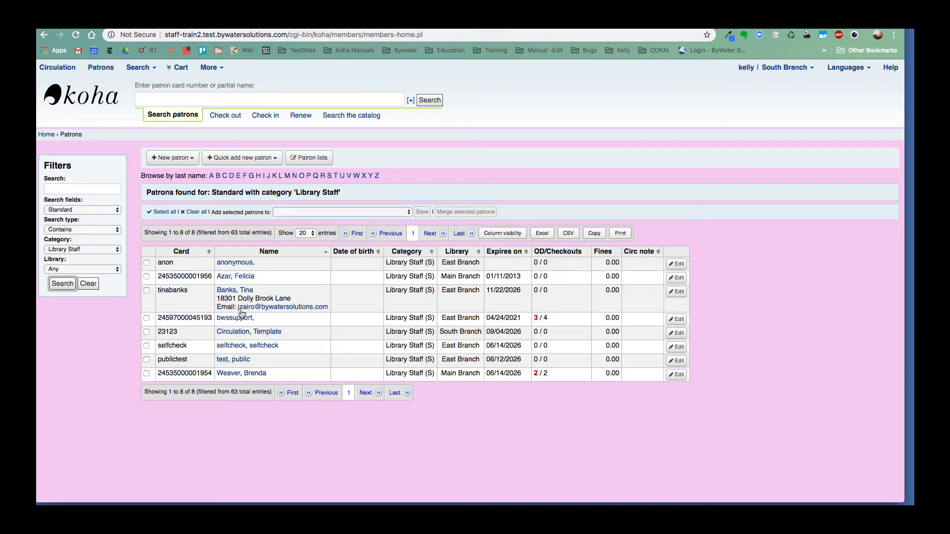
pyautogui.moveTo(241, 360)
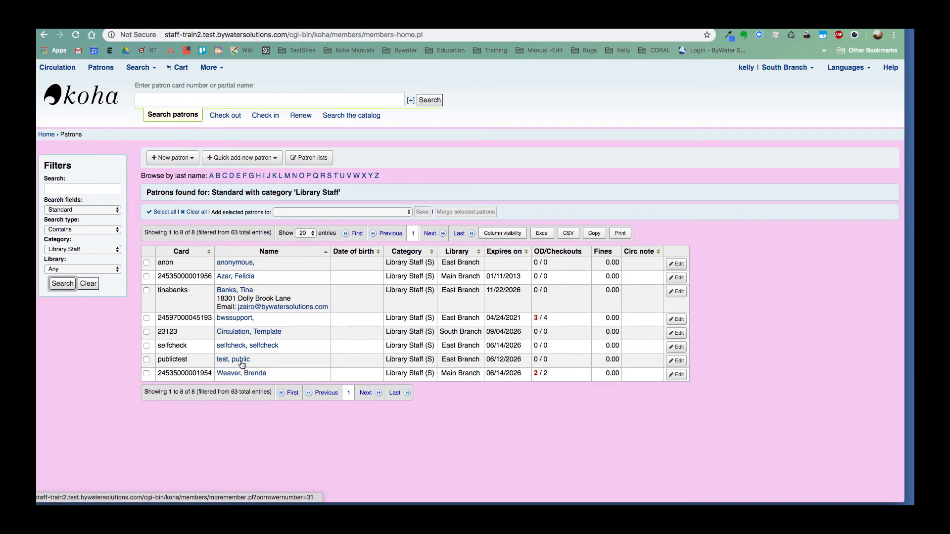
pyautogui.click(233, 360)
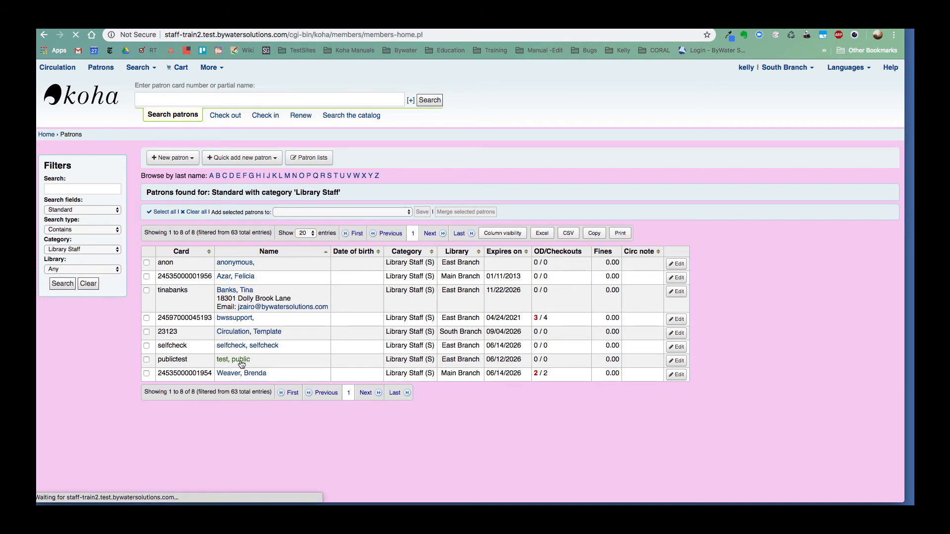
# Step: Open the details record of staff patron 'public test' (publictest)
pyautogui.click(233, 359)
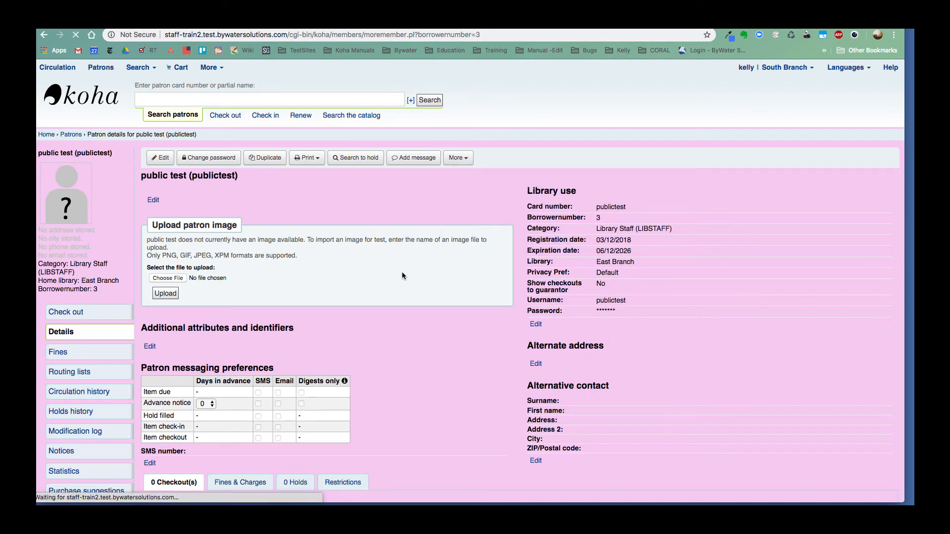
pyautogui.moveTo(404, 285)
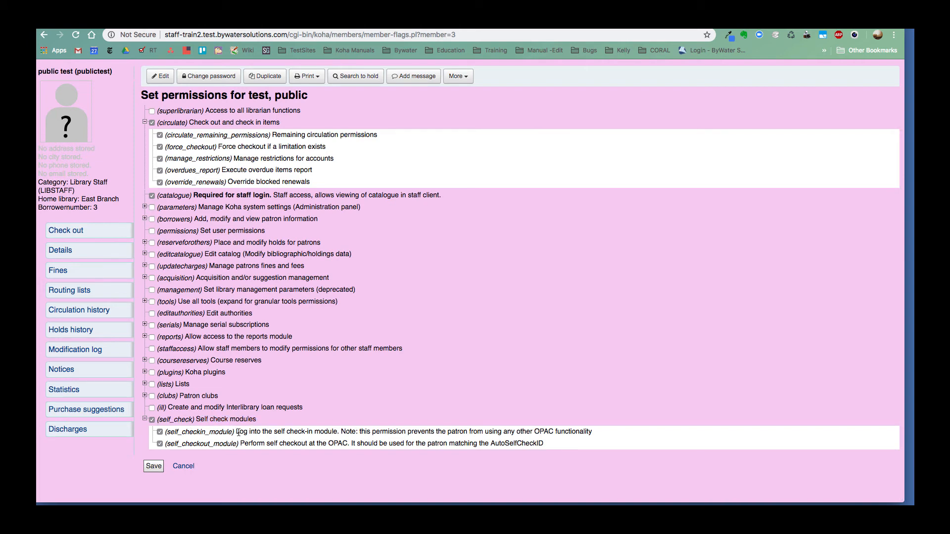
pyautogui.moveTo(324, 431)
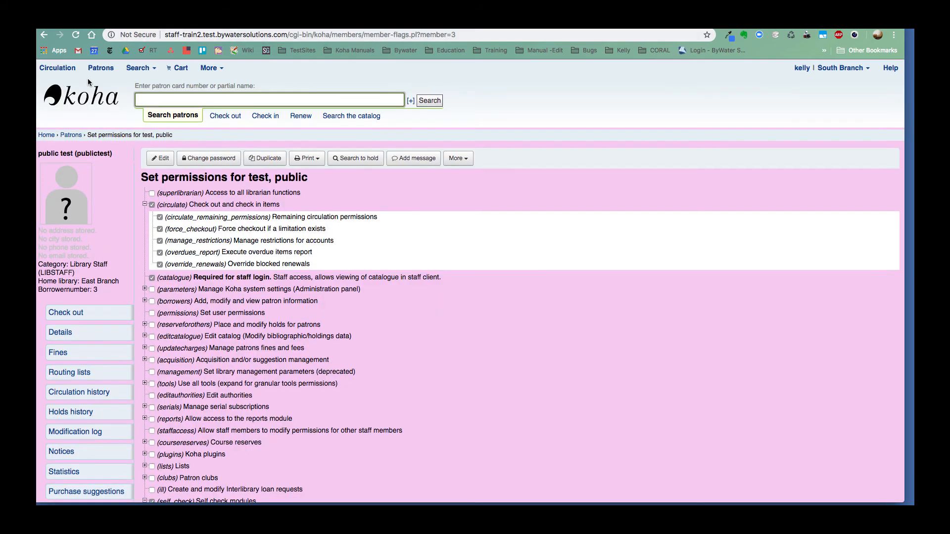
# Step: Look up patron 'kelly' for checkout and show their current checkouts
pyautogui.click(66, 312)
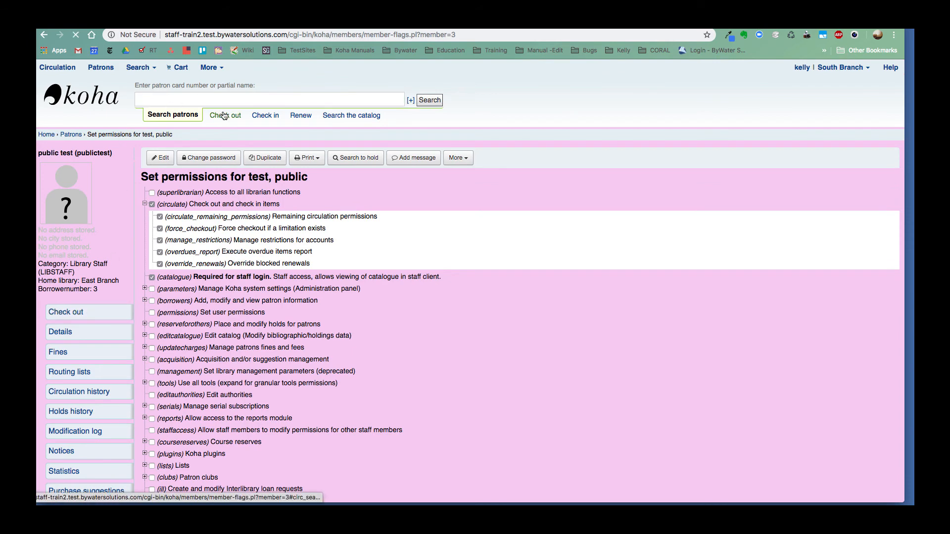
pyautogui.click(225, 116)
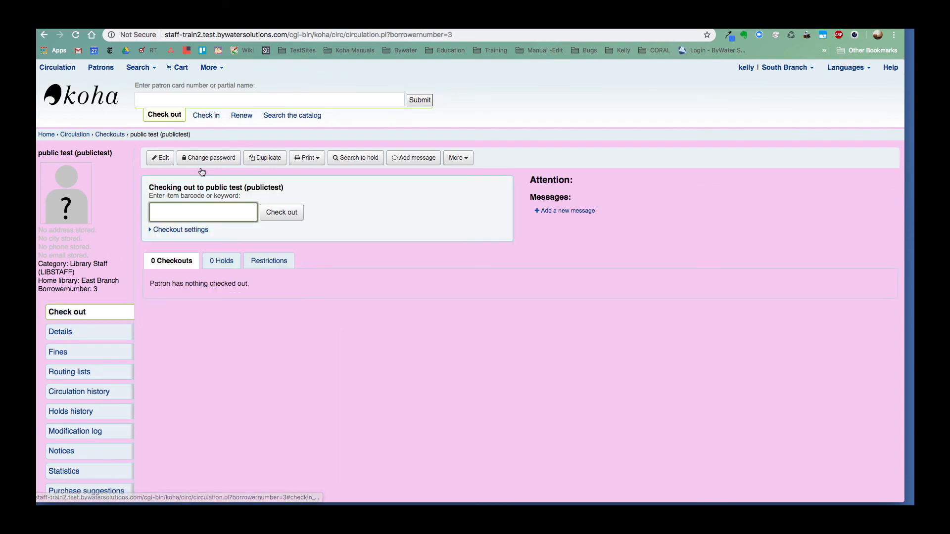
pyautogui.write('kell')
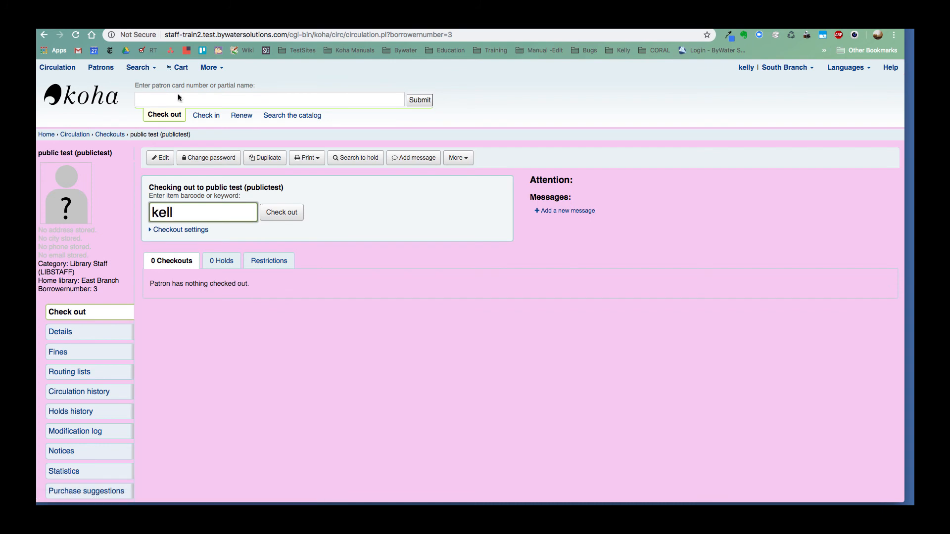
pyautogui.write('kelly')
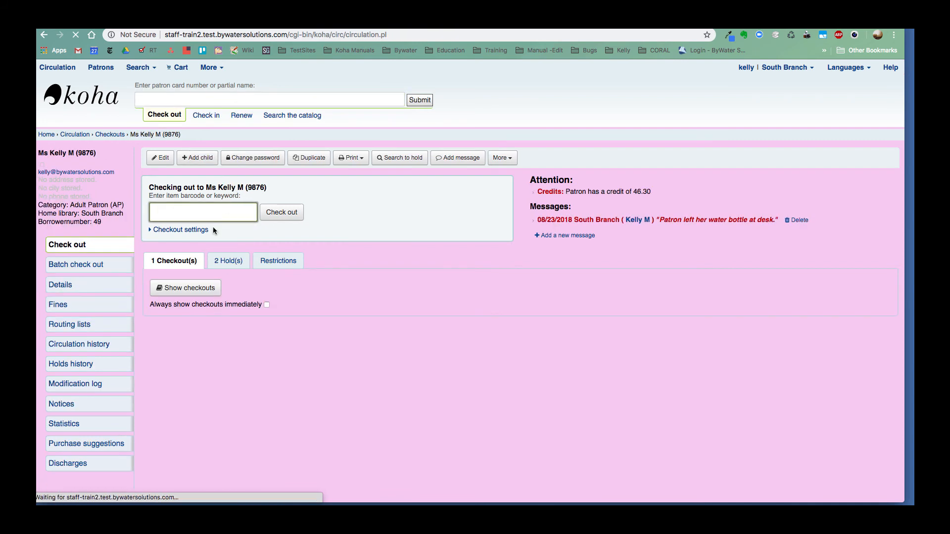
pyautogui.click(185, 287)
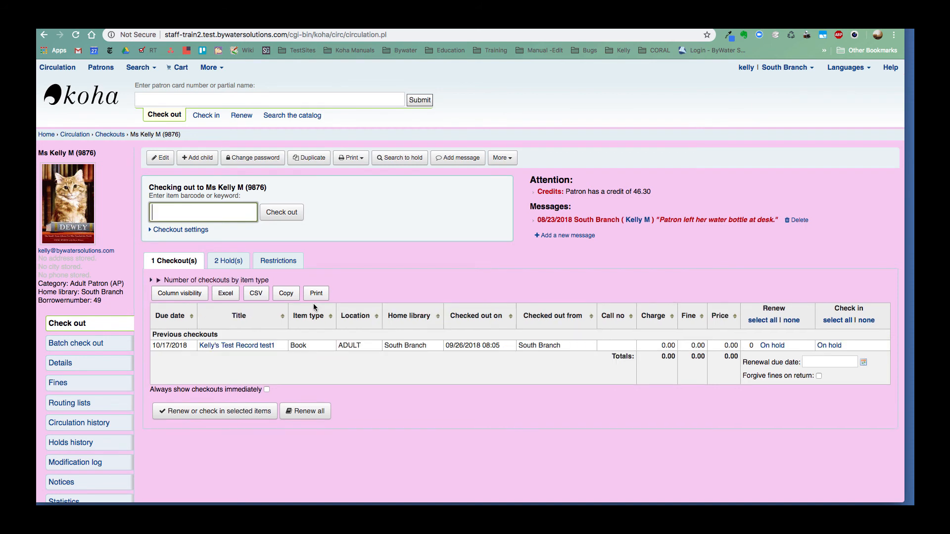
pyautogui.moveTo(325, 351)
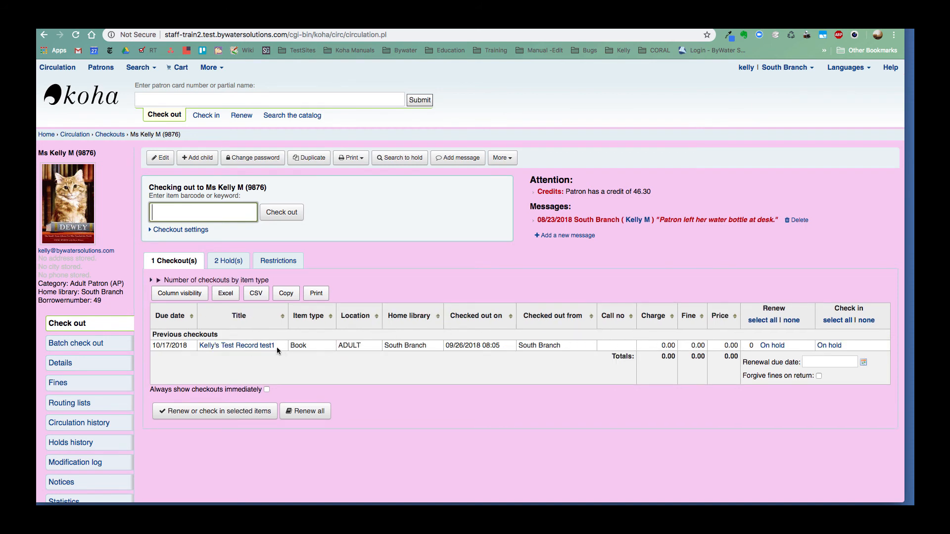
pyautogui.doubleClick(267, 345)
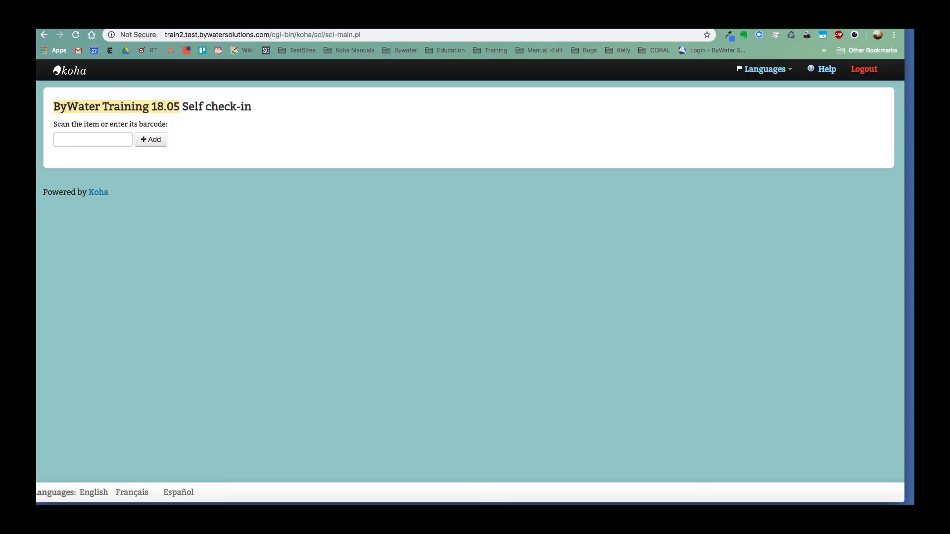
# Step: Return item barcode test1 at self check-in, reaching status Checked in
pyautogui.click(92, 140)
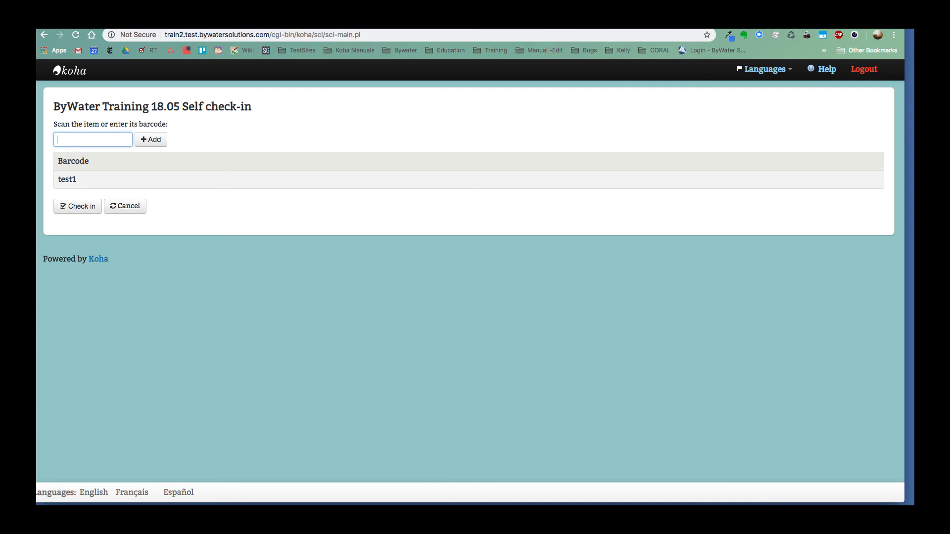
pyautogui.click(78, 206)
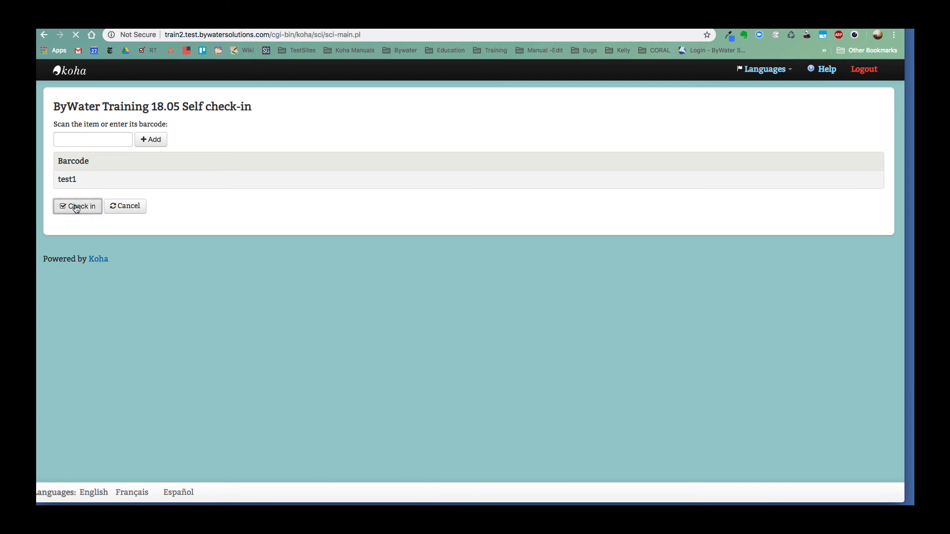
pyautogui.click(78, 205)
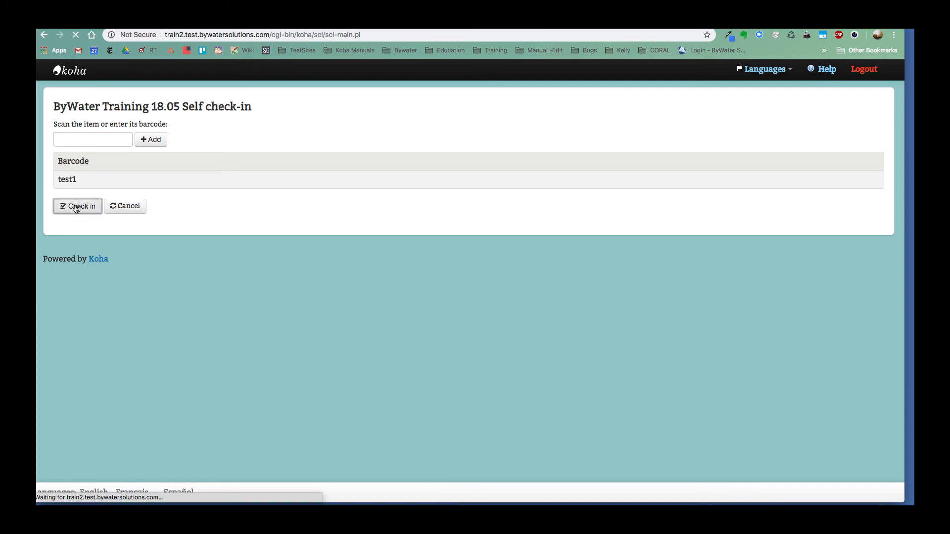
pyautogui.click(77, 206)
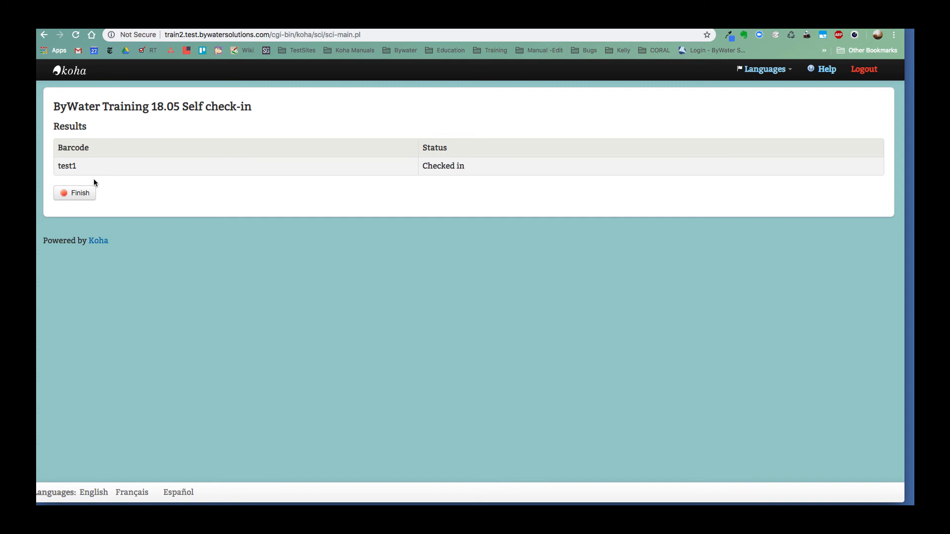
pyautogui.moveTo(829, 63)
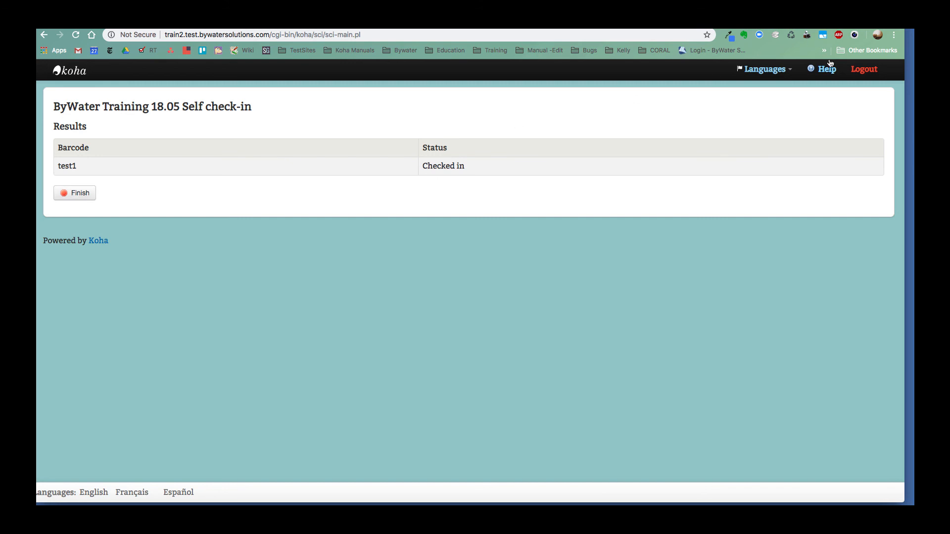
# Step: View and close the self check-in help, then finish back to the scan screen
pyautogui.click(825, 68)
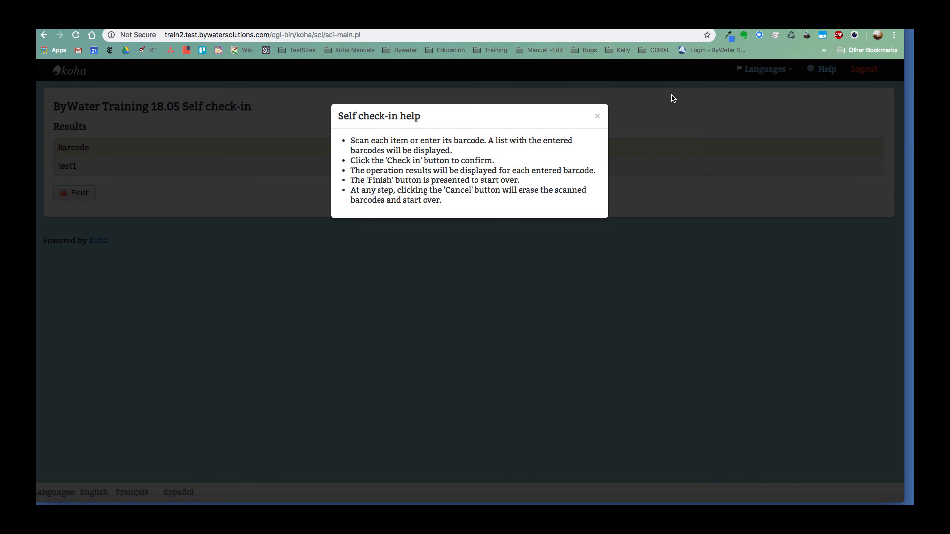
pyautogui.moveTo(619, 113)
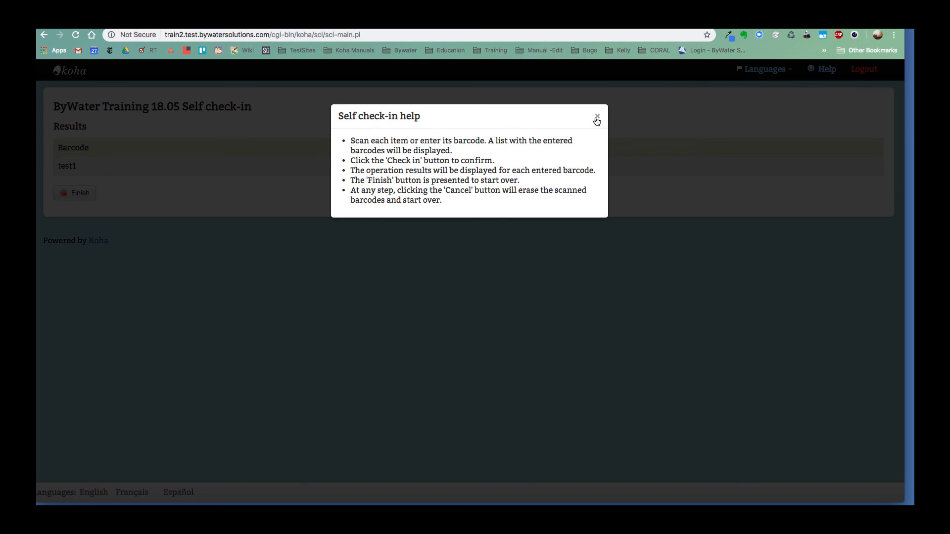
pyautogui.click(597, 116)
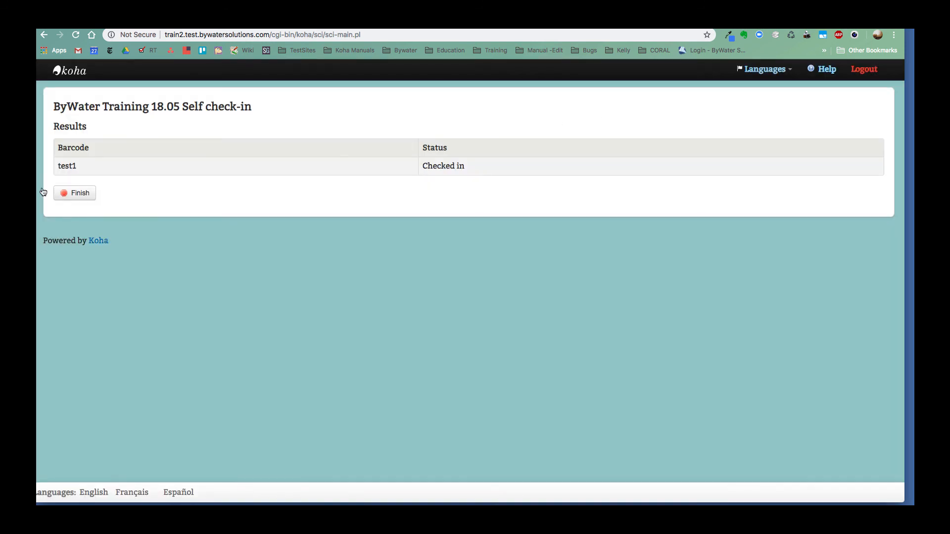
pyautogui.click(74, 192)
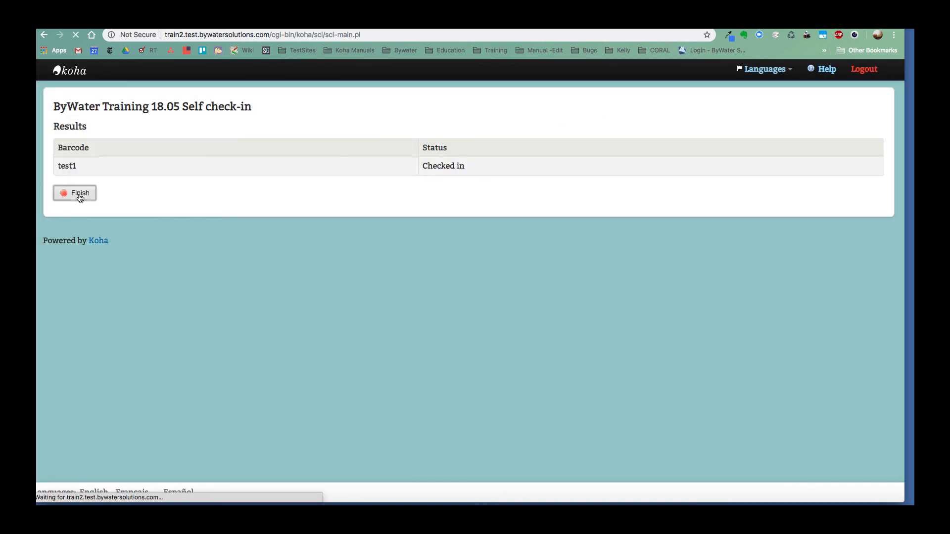
pyautogui.click(75, 192)
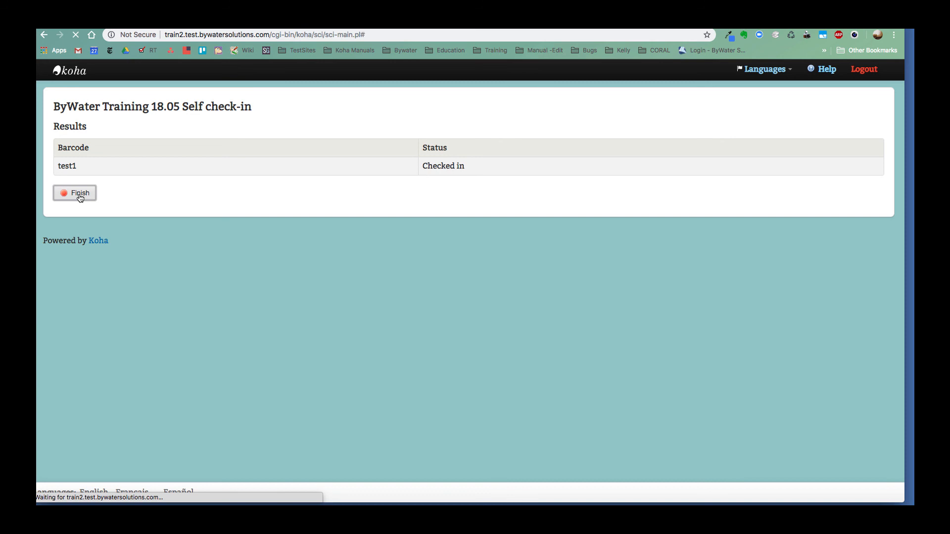
pyautogui.click(75, 192)
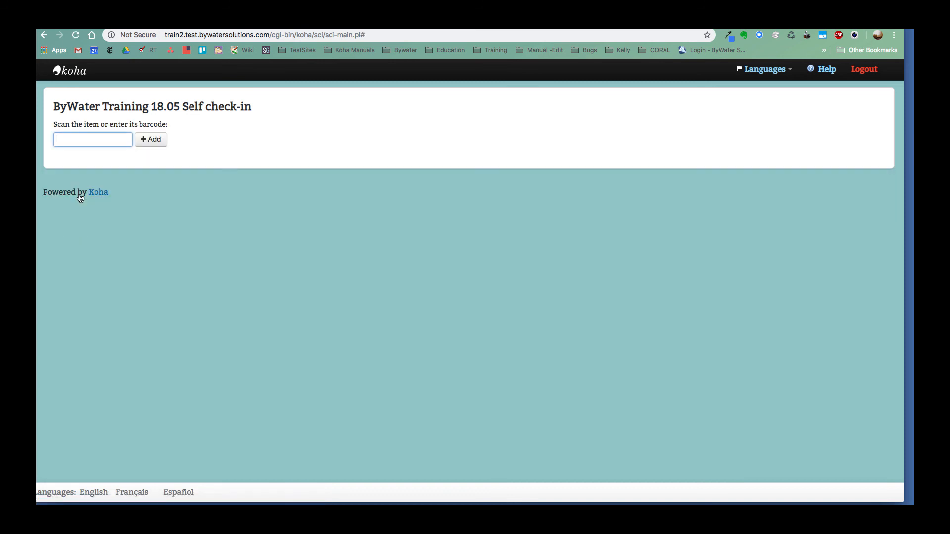